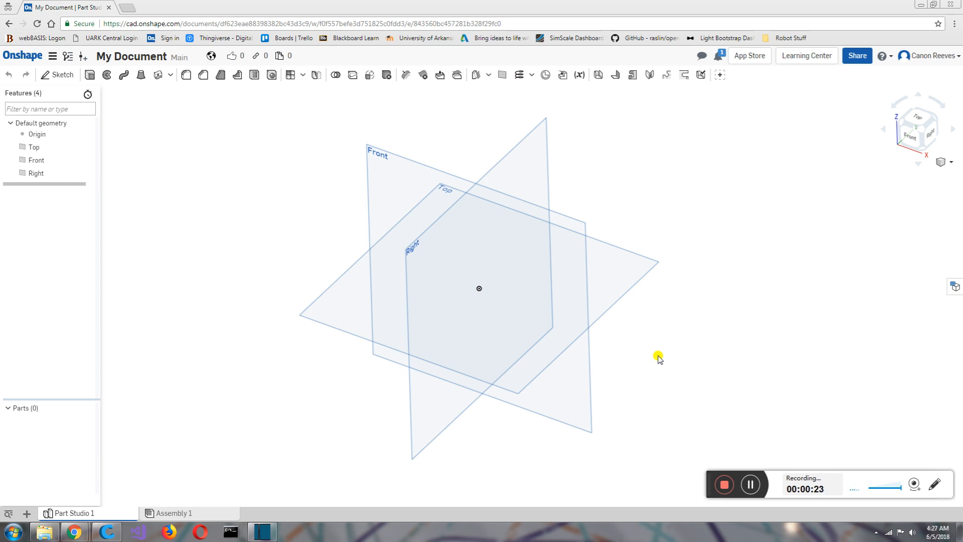
Step: Start a new sketch, Sketch 1, from the Sketch tool
left_click(57, 75)
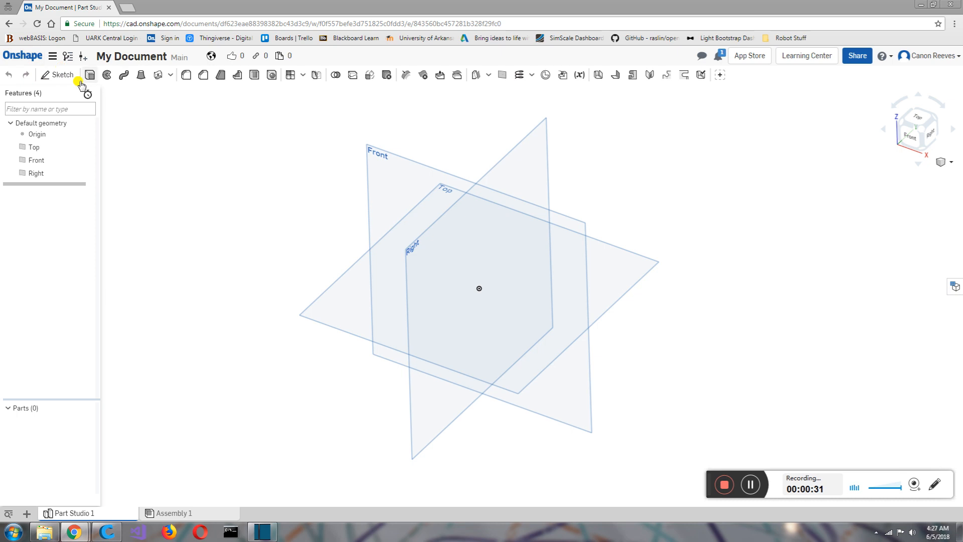
left_click(58, 74)
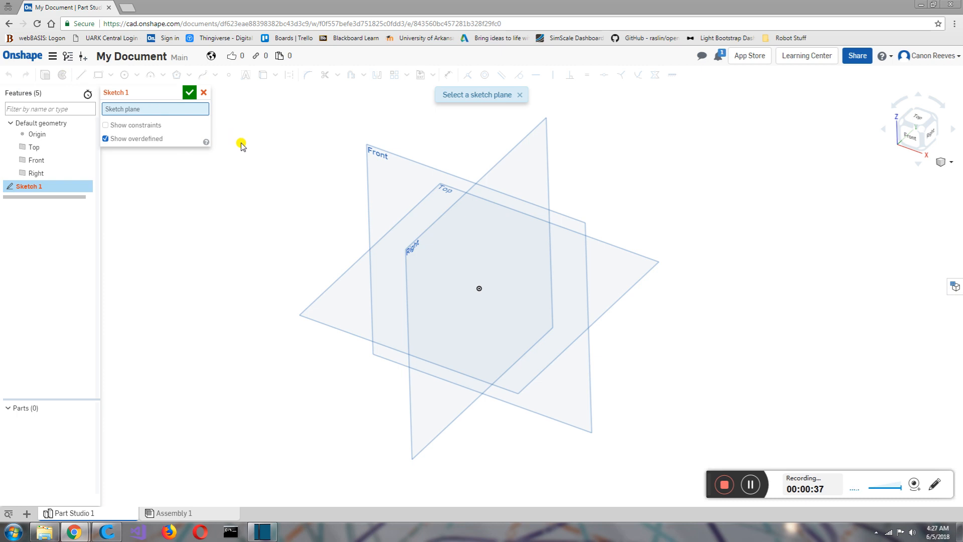
mouse_move(332, 159)
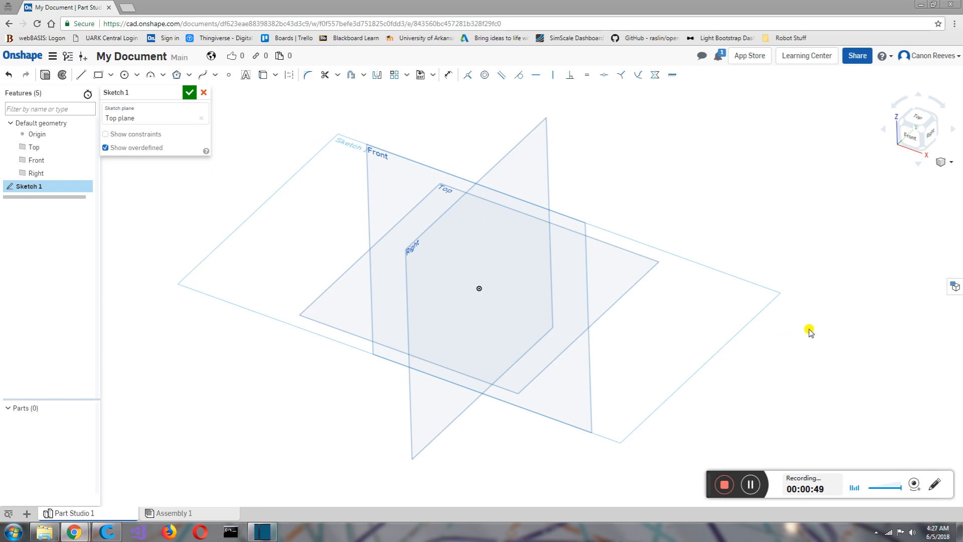
mouse_move(227, 251)
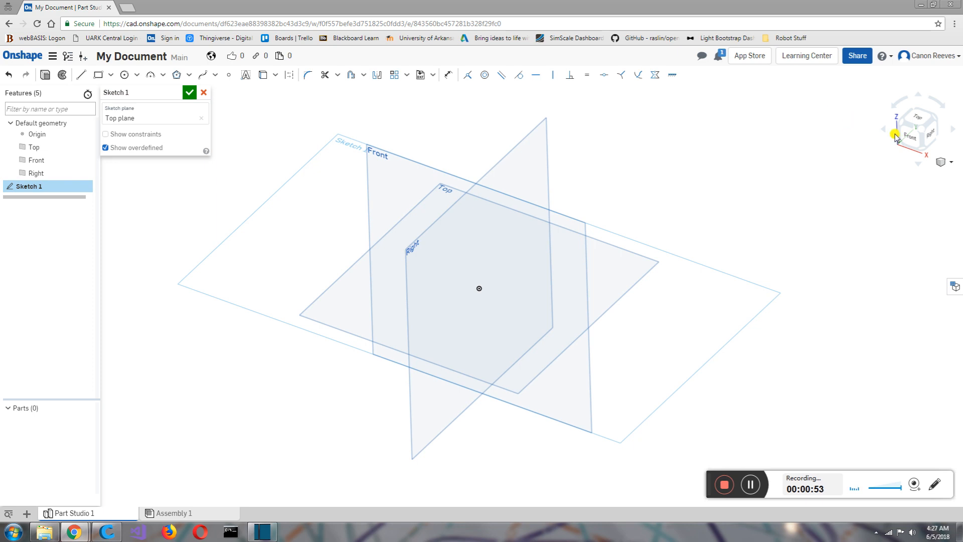
mouse_move(917, 120)
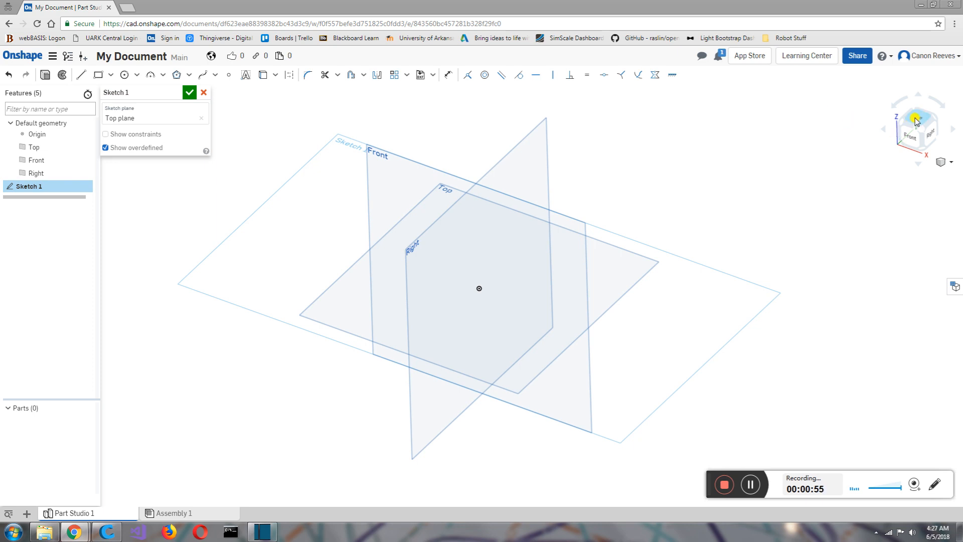
Step: Use the view cube's Top face to look straight down on the Top plane
left_click(917, 120)
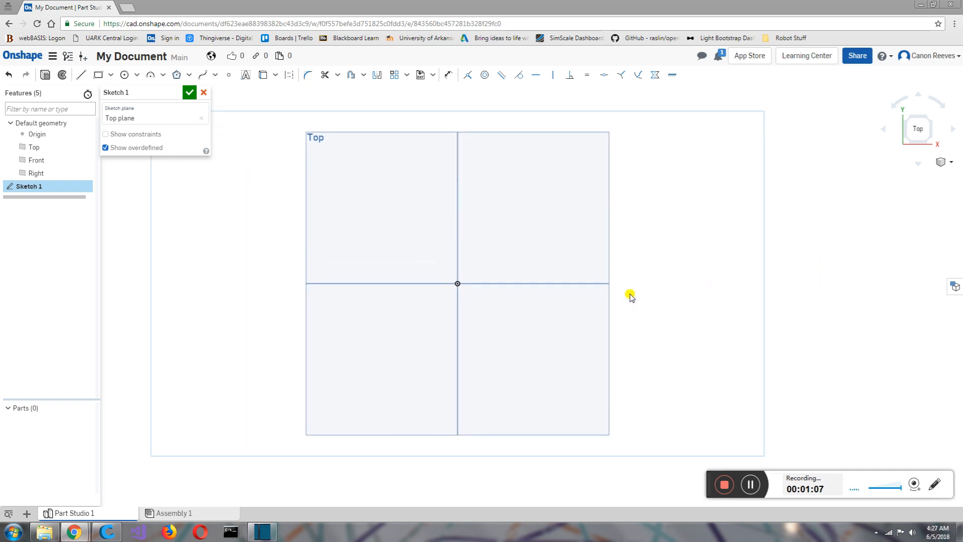
mouse_move(675, 65)
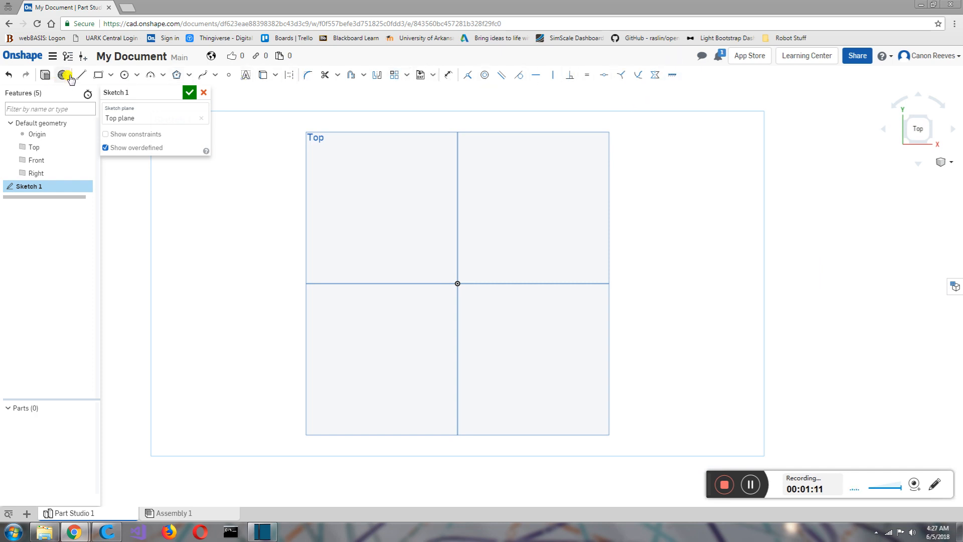
mouse_move(370, 81)
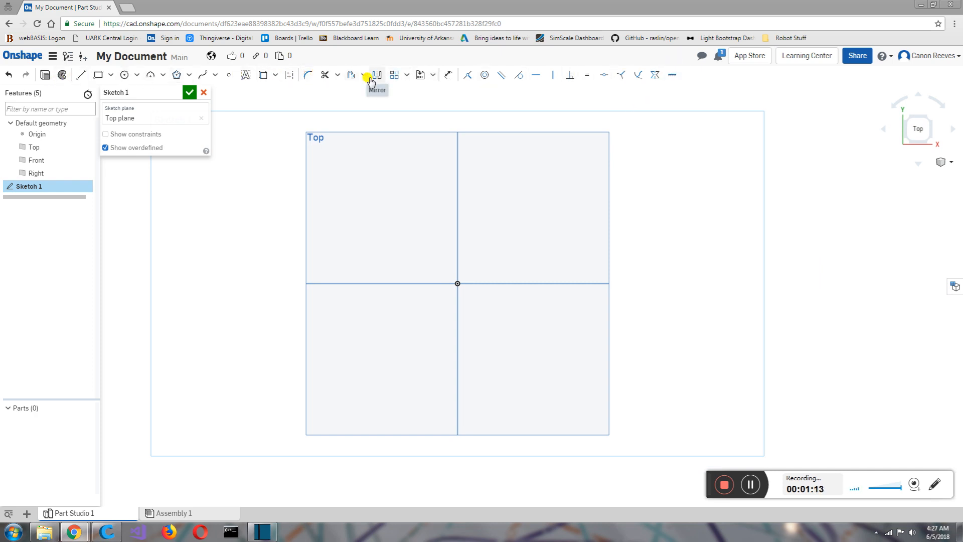
mouse_move(126, 75)
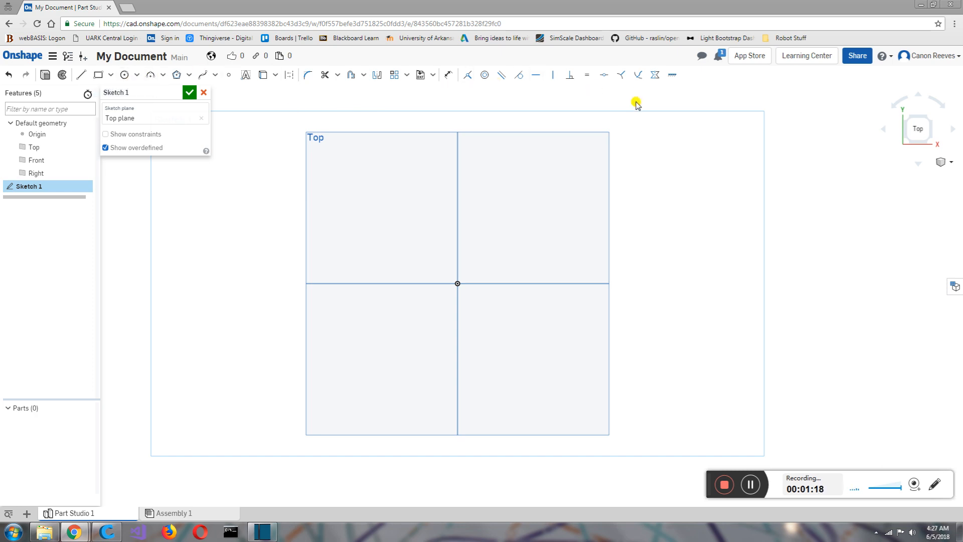
mouse_move(246, 104)
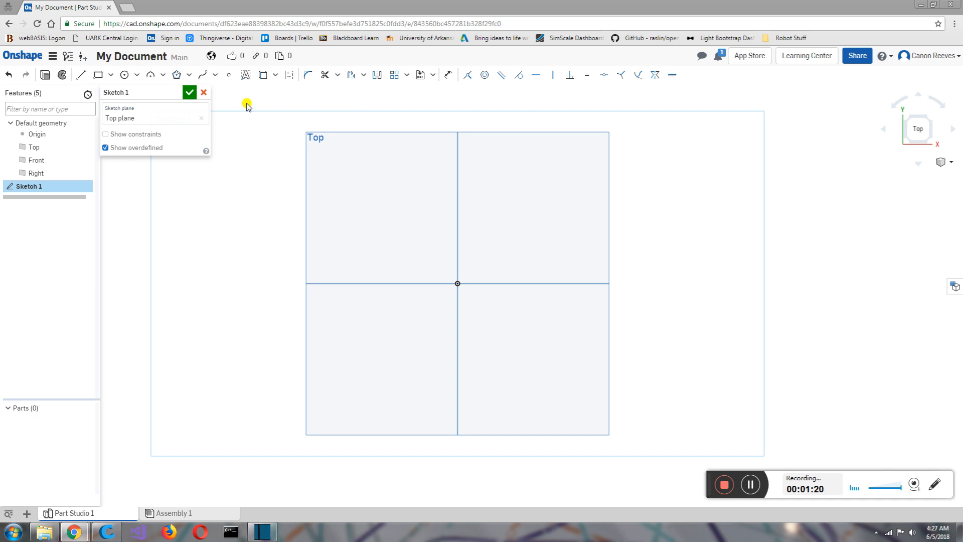
mouse_move(79, 74)
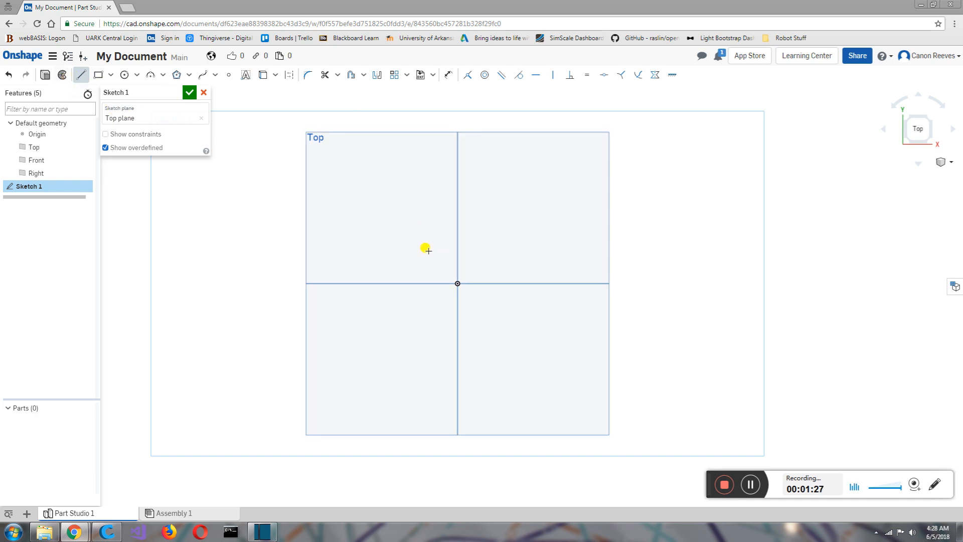
mouse_move(408, 248)
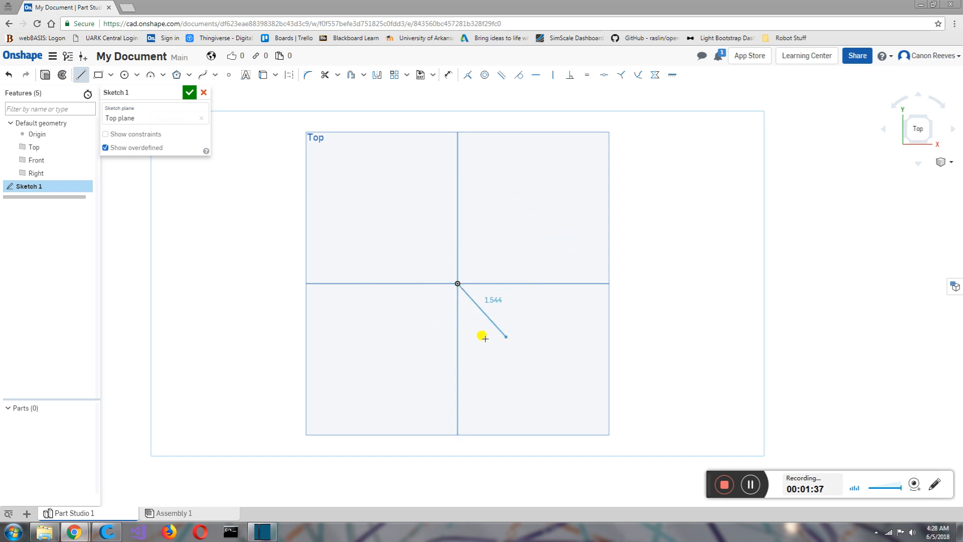
Step: Draw lines outward from the origin to form an irregular closed polygon
left_click_drag(506, 337, 556, 281)
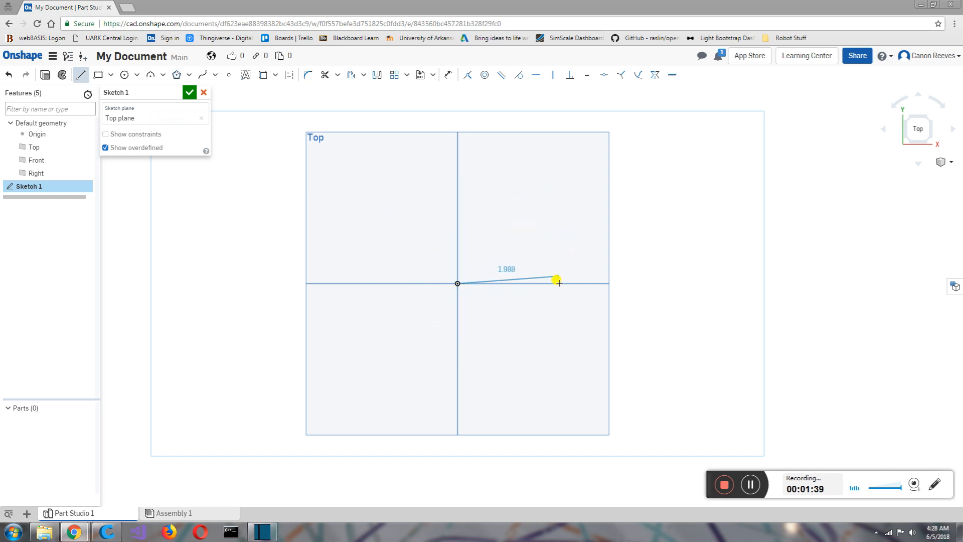
left_click_drag(556, 280, 527, 284)
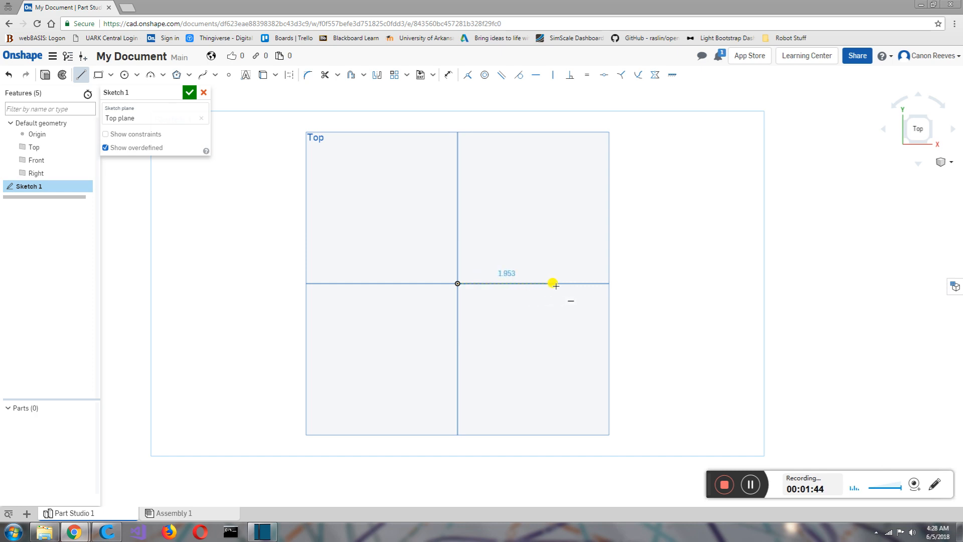
left_click(455, 181)
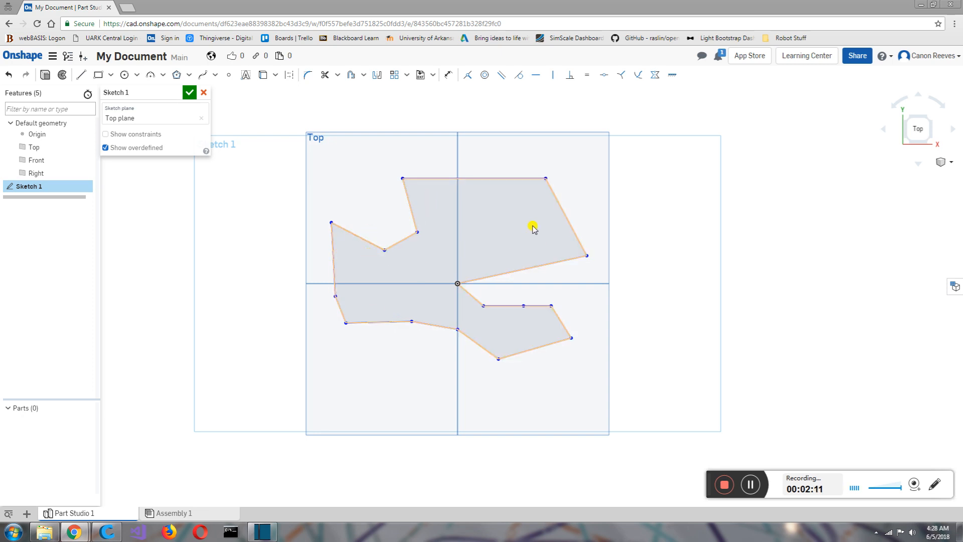
mouse_move(476, 238)
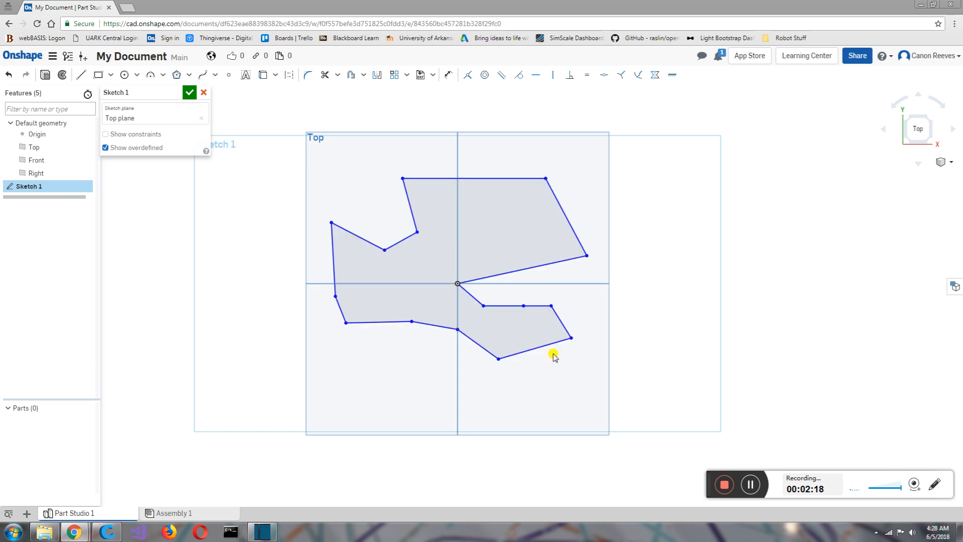
mouse_move(432, 200)
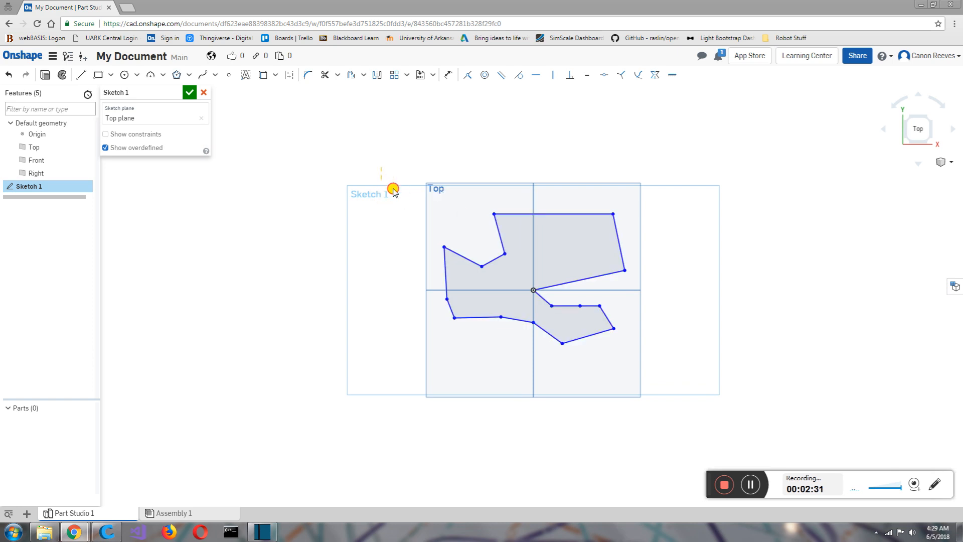
Step: Box-select all the polygon's lines and delete them
left_click_drag(392, 187, 701, 405)
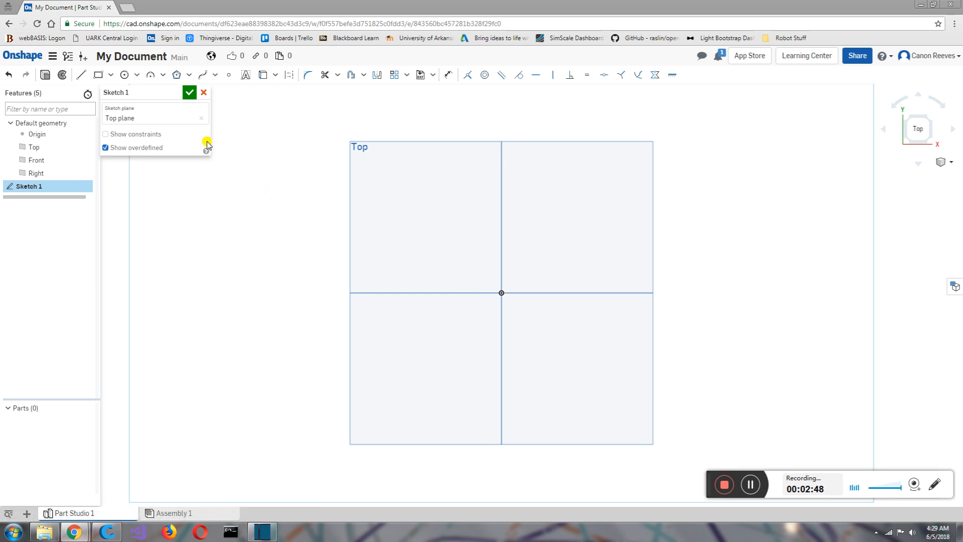
mouse_move(80, 74)
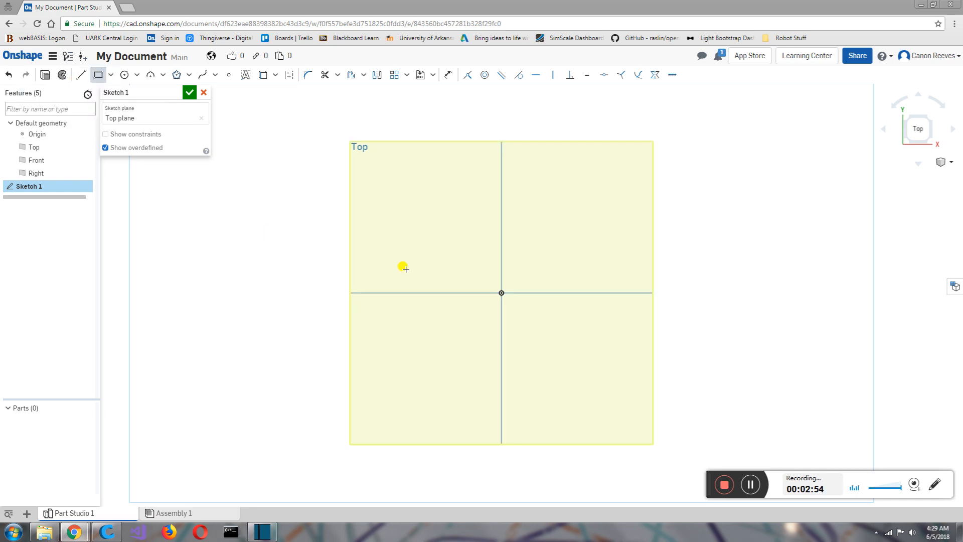
Step: Draw a corner rectangle across the origin, then select and delete it
left_click_drag(404, 268, 437, 240)
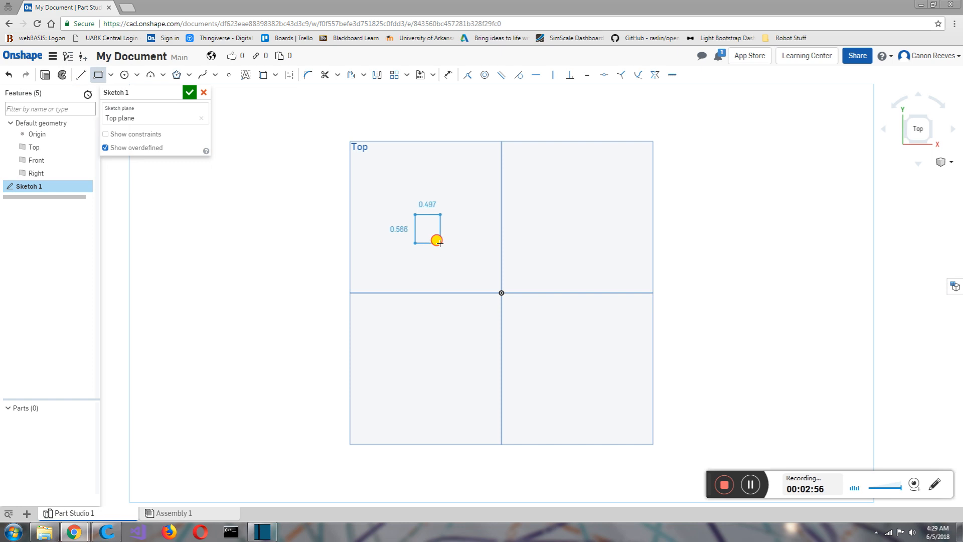
left_click_drag(437, 240, 563, 322)
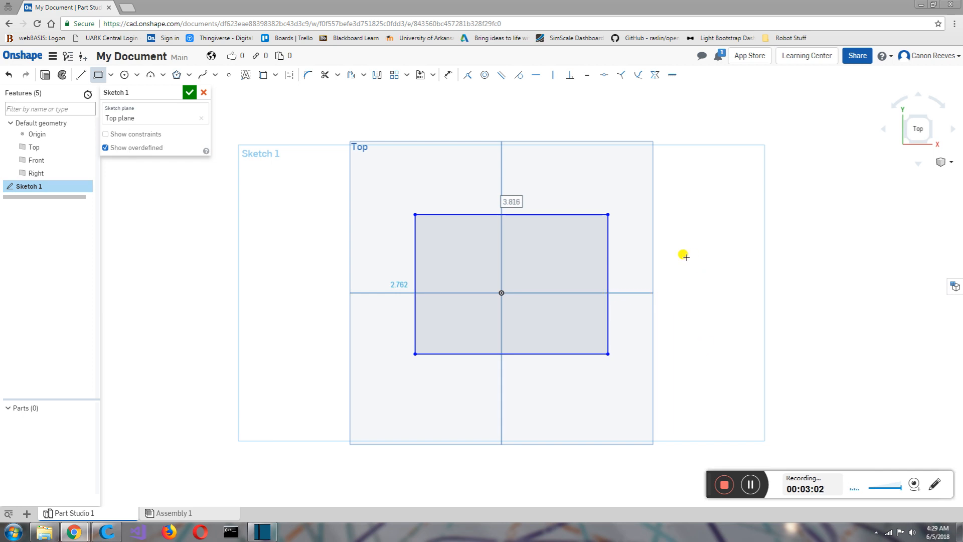
mouse_move(634, 165)
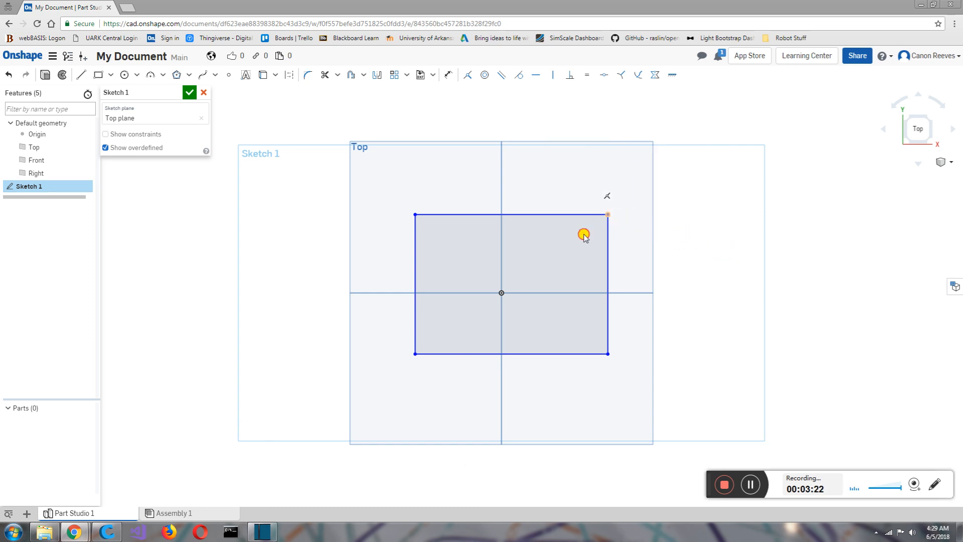
left_click_drag(608, 214, 563, 246)
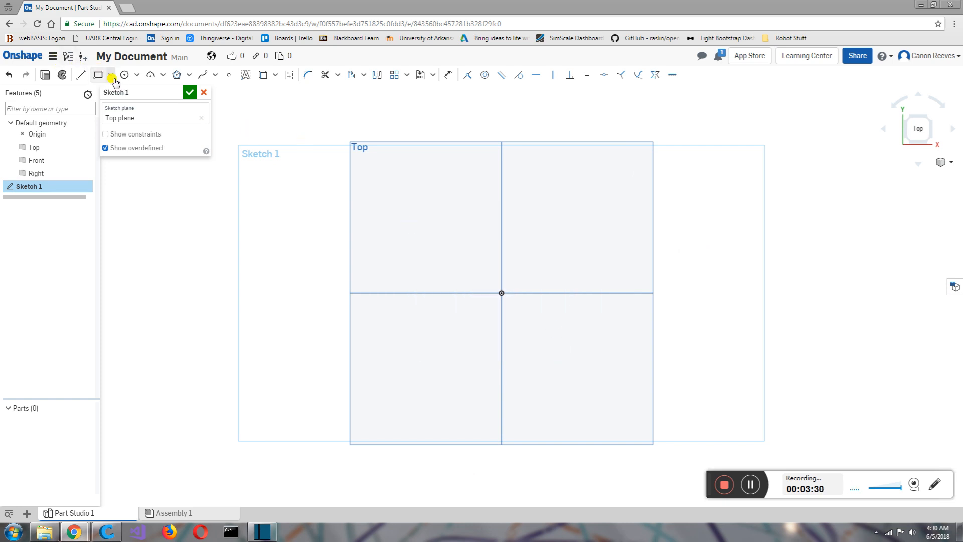
mouse_move(123, 75)
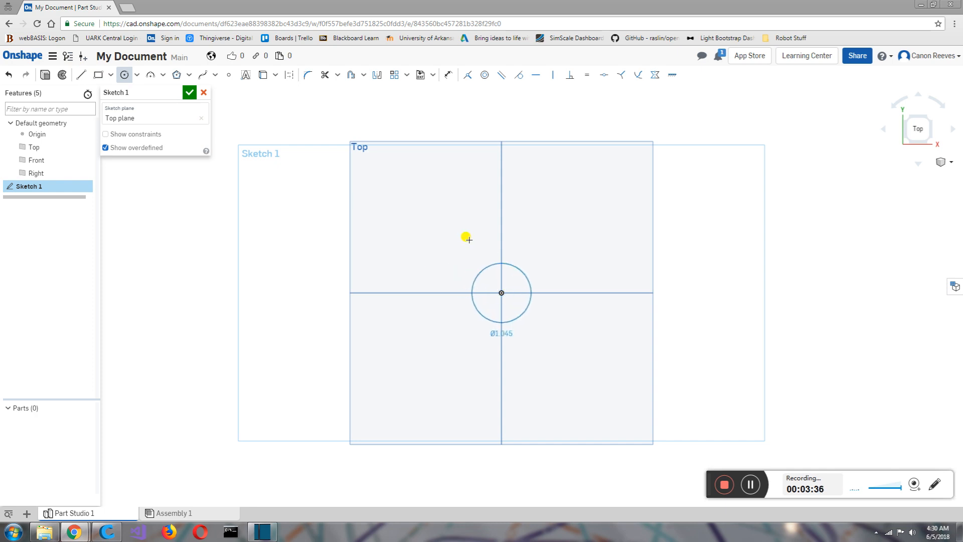
left_click_drag(467, 238, 558, 296)
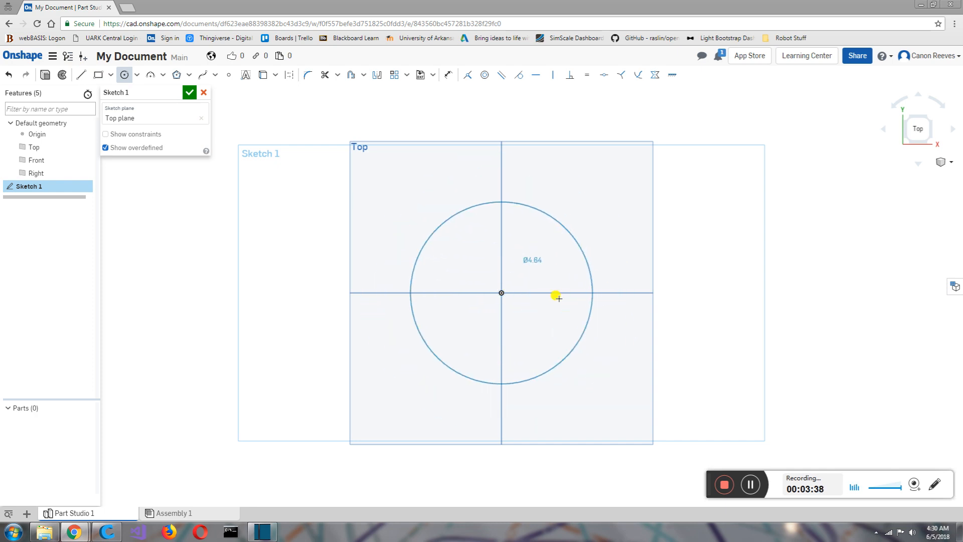
left_click_drag(558, 298, 579, 235)
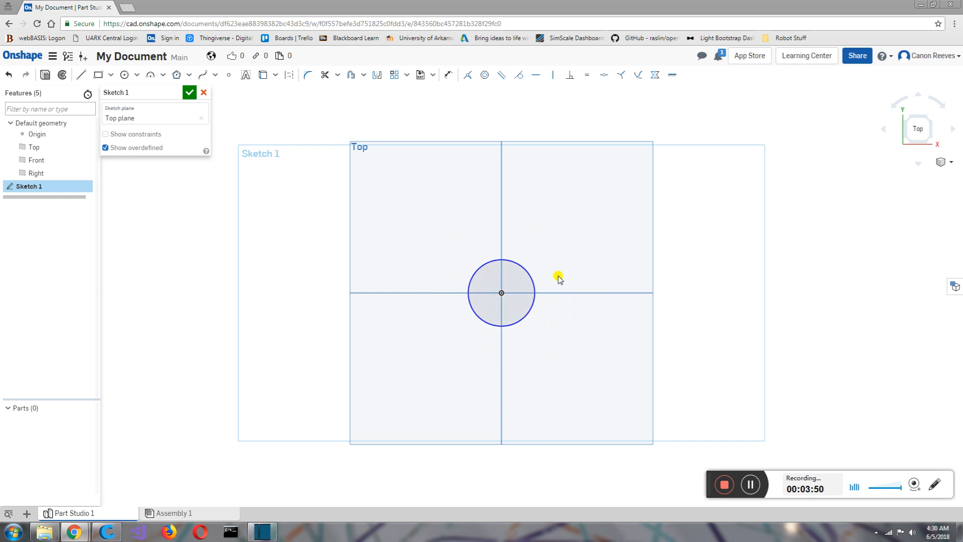
mouse_move(543, 304)
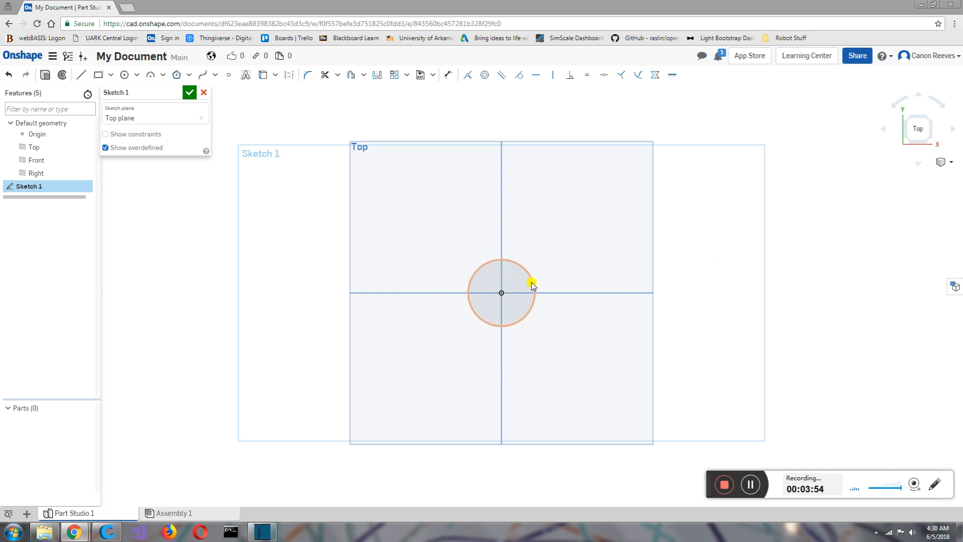
left_click_drag(534, 284, 552, 282)
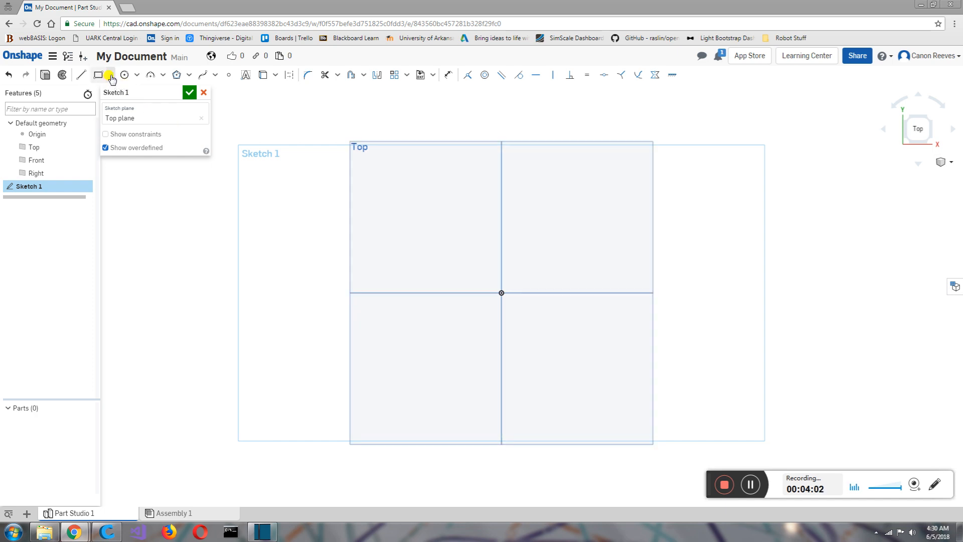
Step: Draw a near-square center-point rectangle outward from the origin
left_click(111, 74)
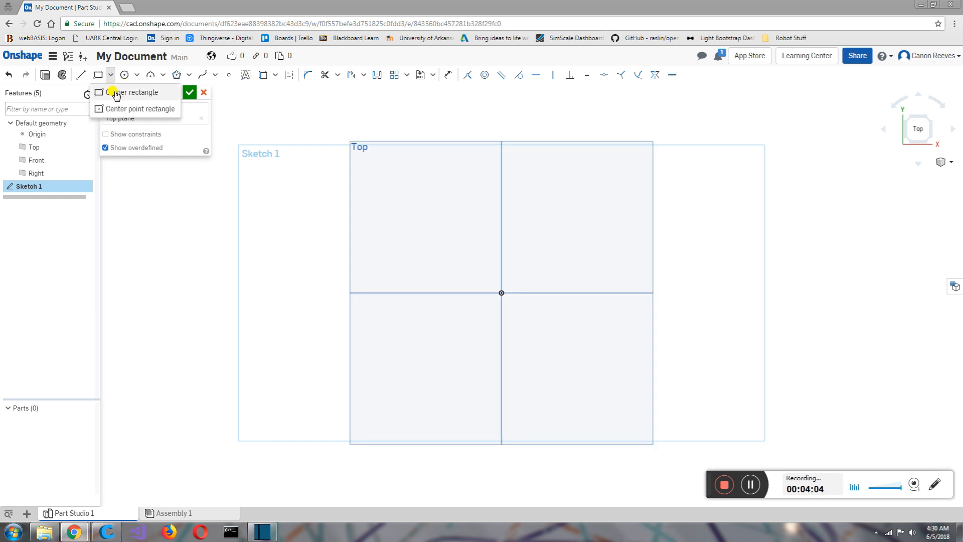
mouse_move(135, 109)
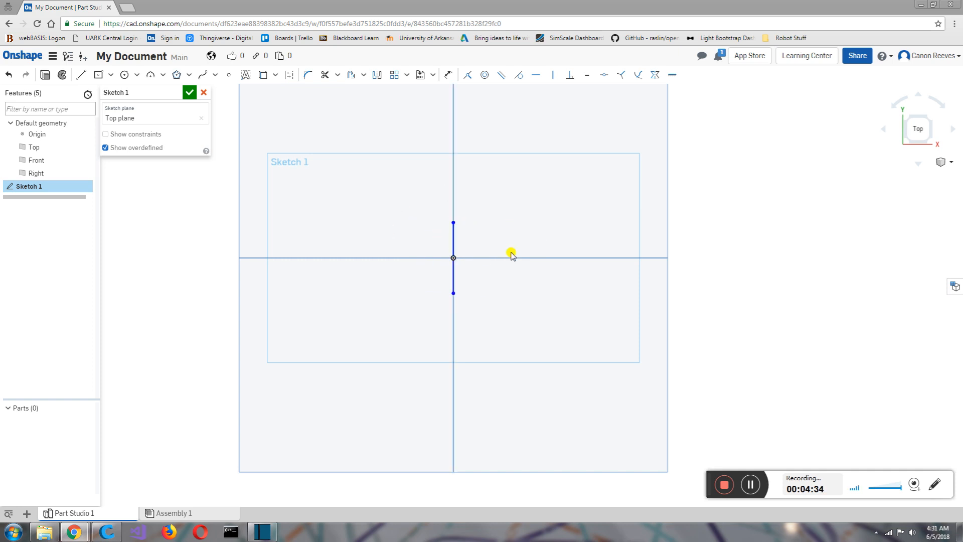
left_click_drag(454, 258, 520, 195)
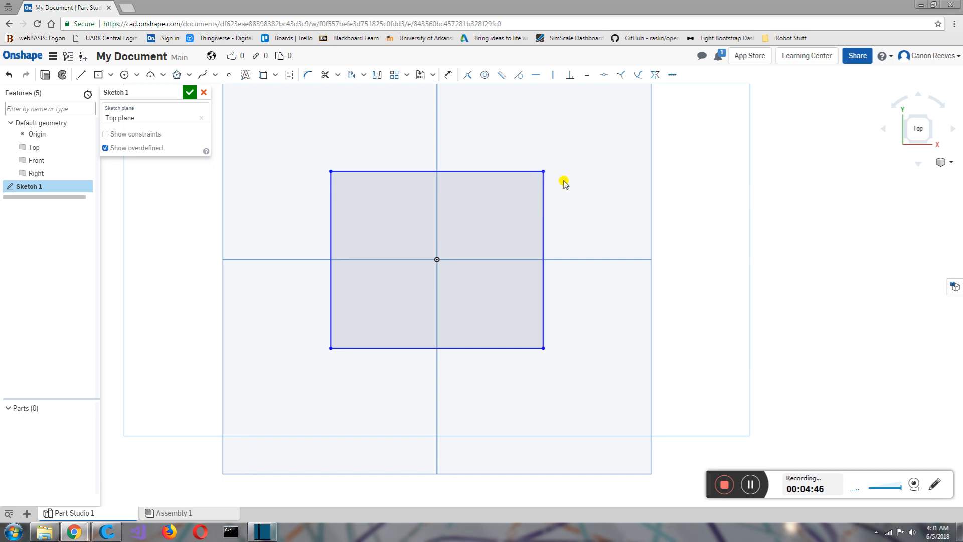
left_click_drag(542, 172, 532, 216)
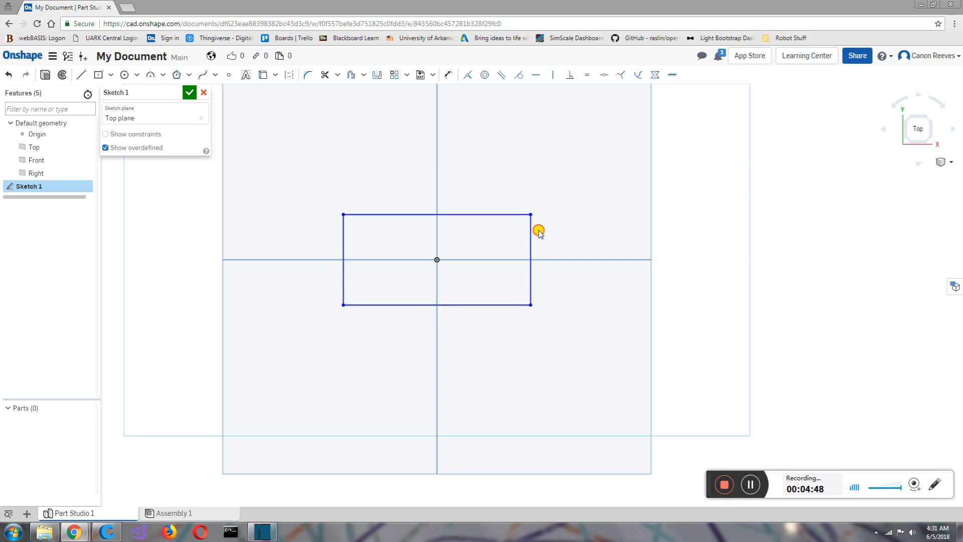
left_click_drag(532, 215, 488, 189)
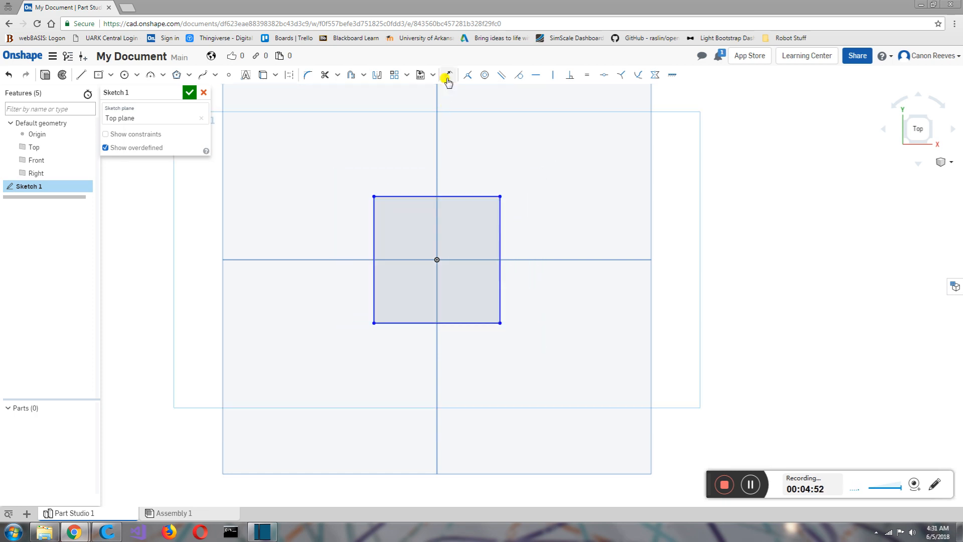
mouse_move(446, 74)
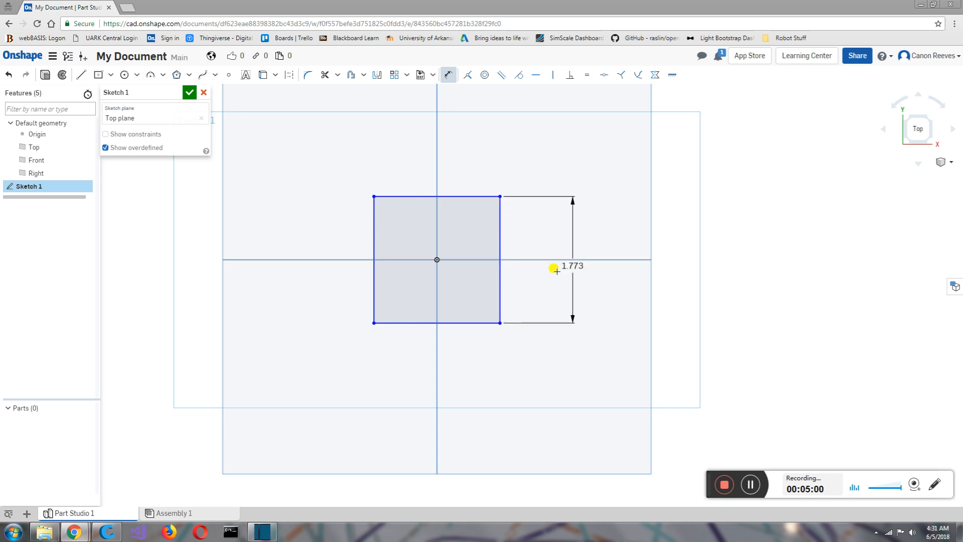
Step: Dimension the rectangle's right edge to a height of 1
left_click_drag(569, 267, 547, 221)
type("1")
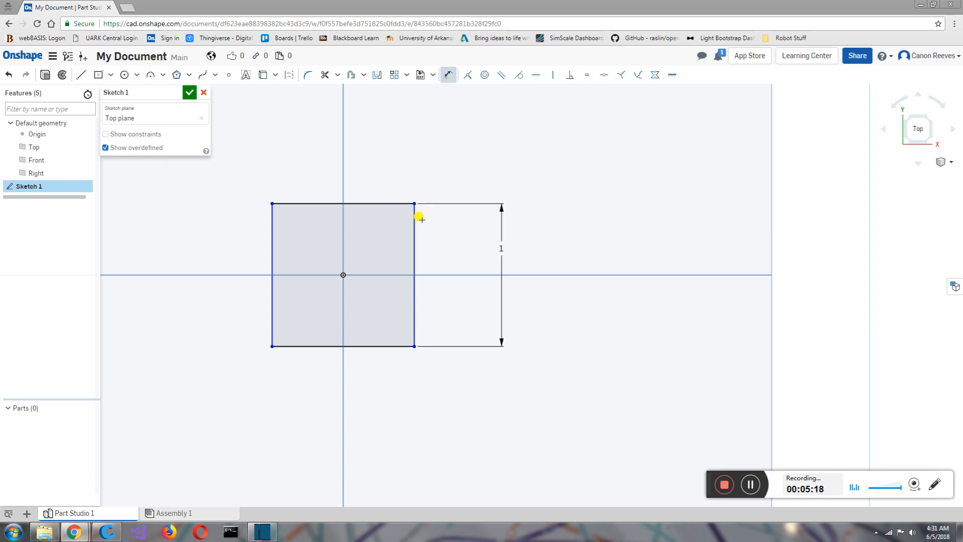
mouse_move(448, 74)
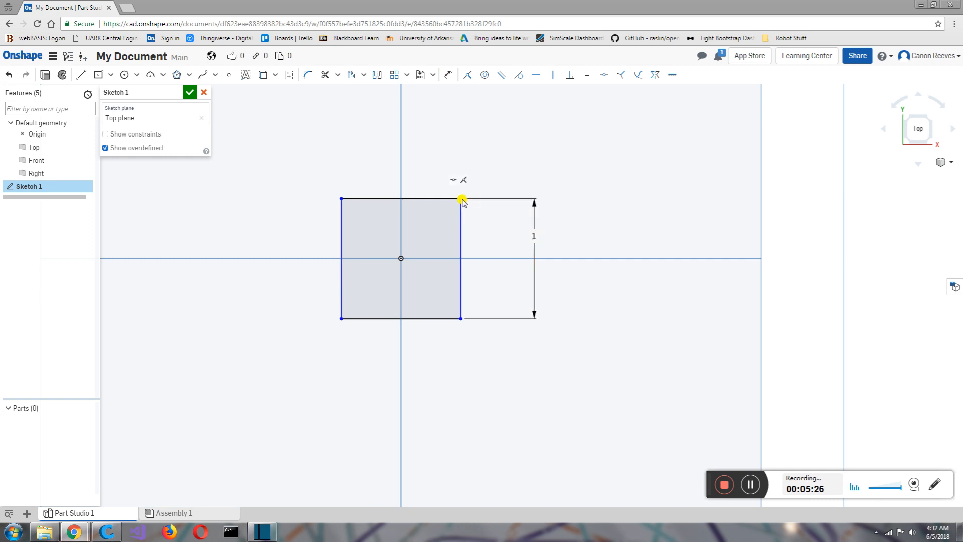
Step: Drag the top-right corner outward to widen the rectangle, then clear the selection
left_click(461, 200)
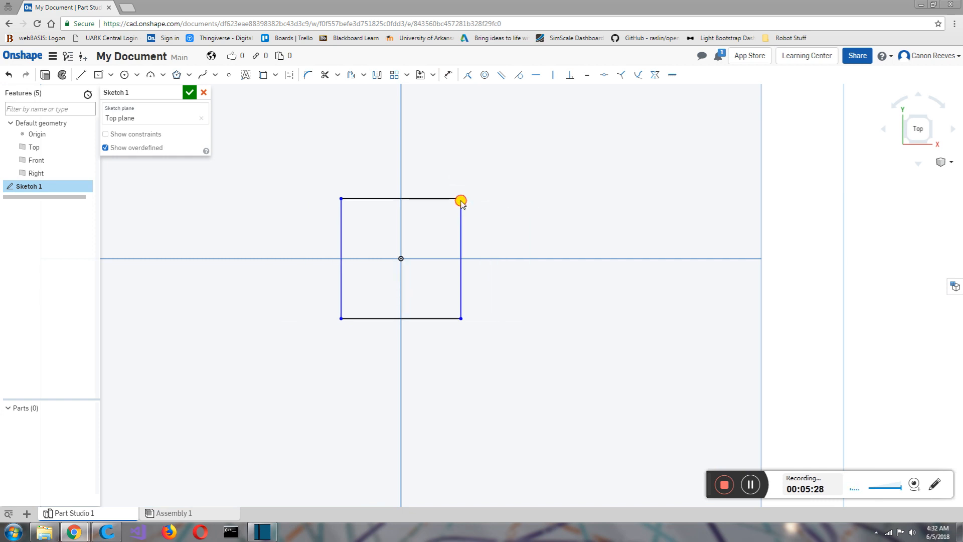
left_click_drag(460, 200, 474, 207)
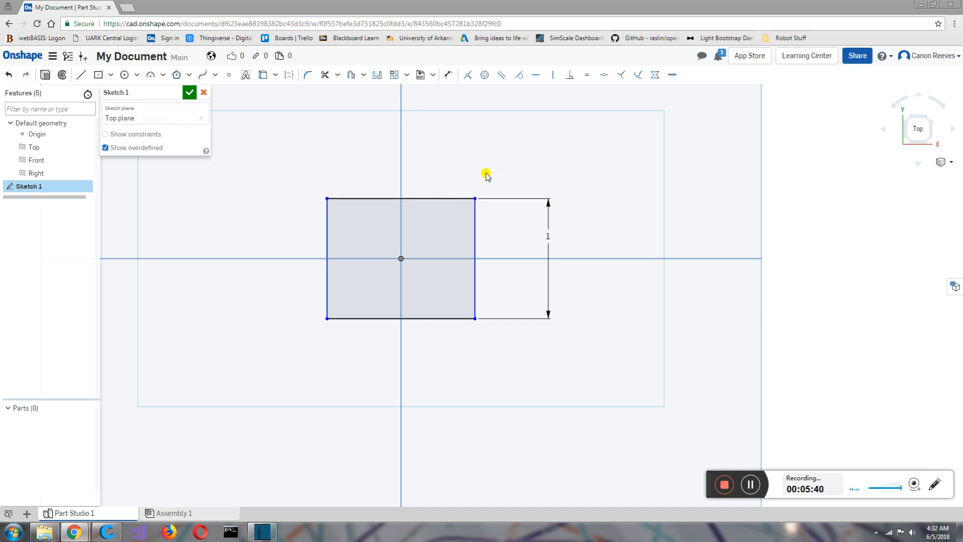
left_click(515, 200)
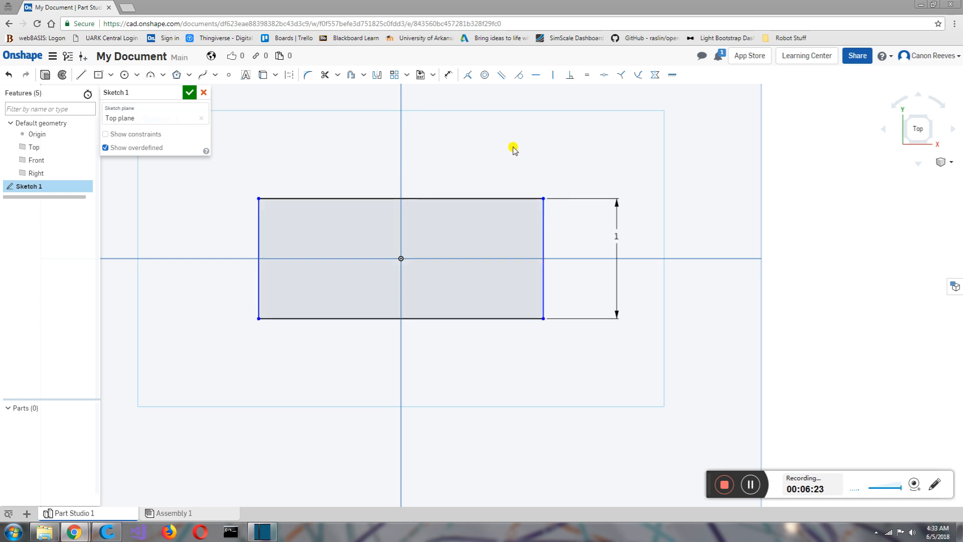
mouse_move(564, 136)
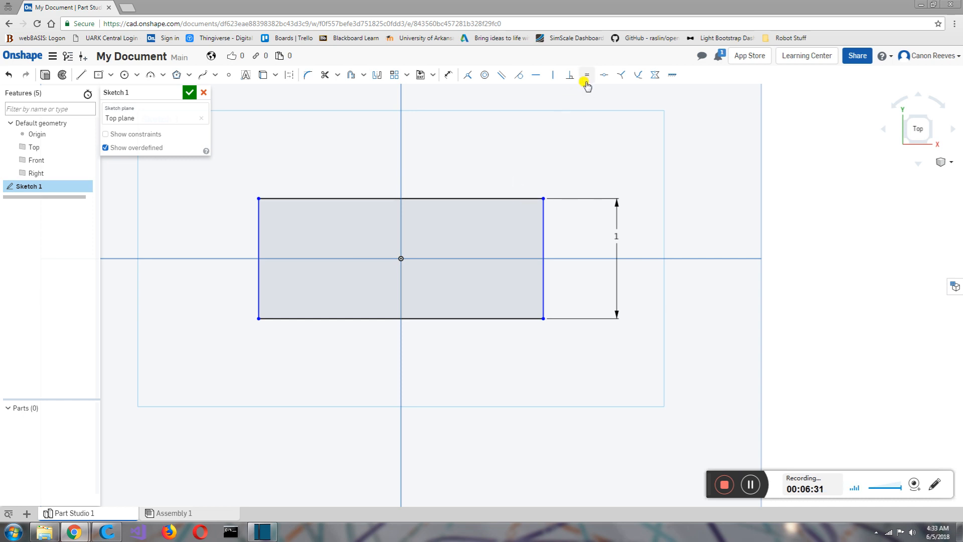
mouse_move(585, 85)
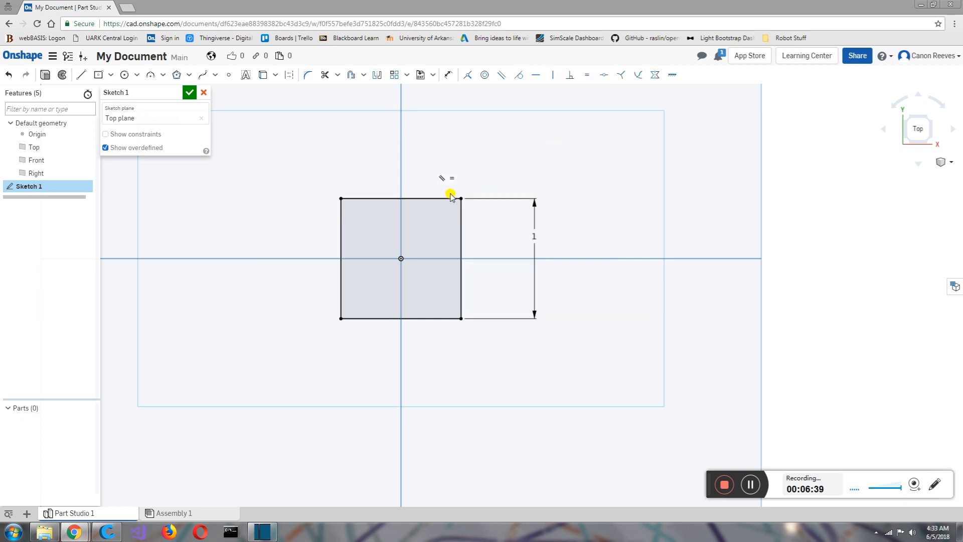
Step: Make the top and right edges equal, then accept Sketch 1 with the checkmark
left_click(399, 200)
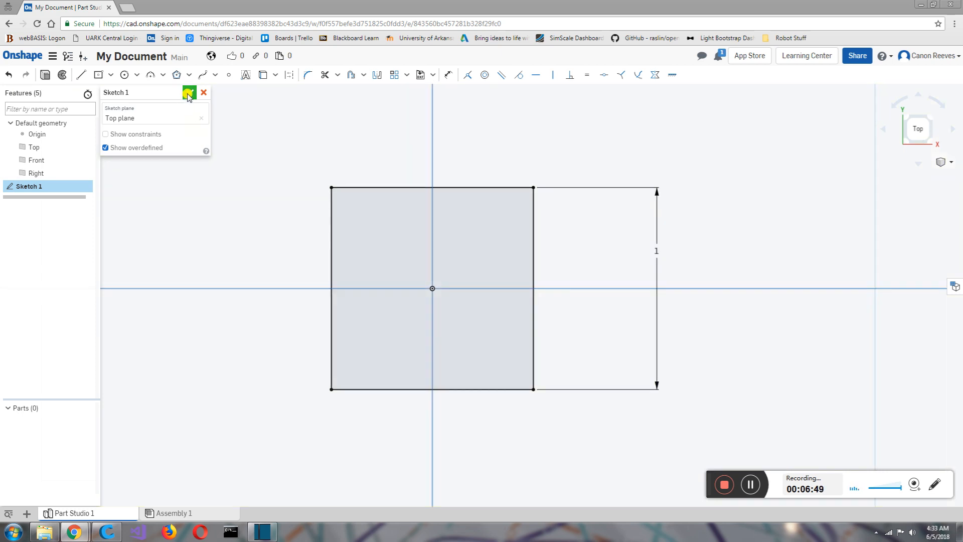
left_click(189, 93)
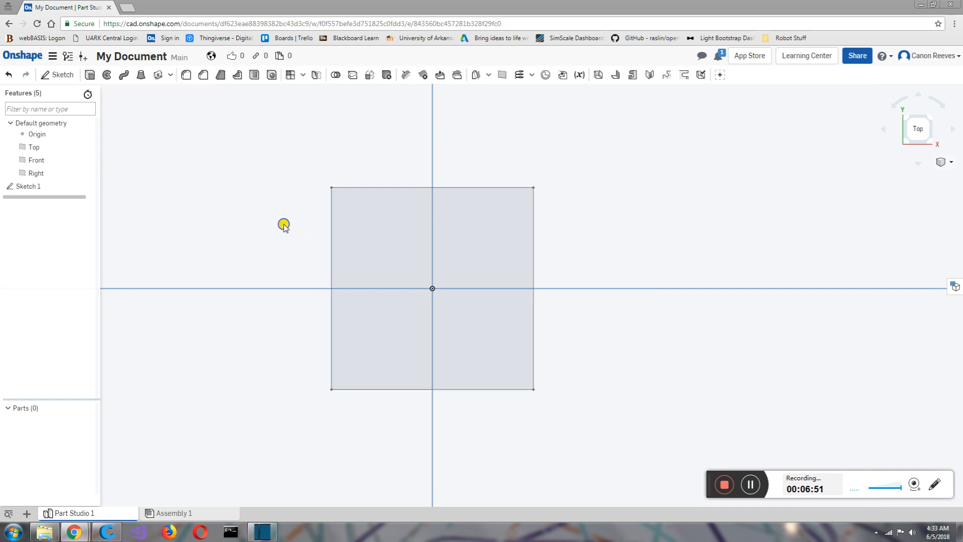